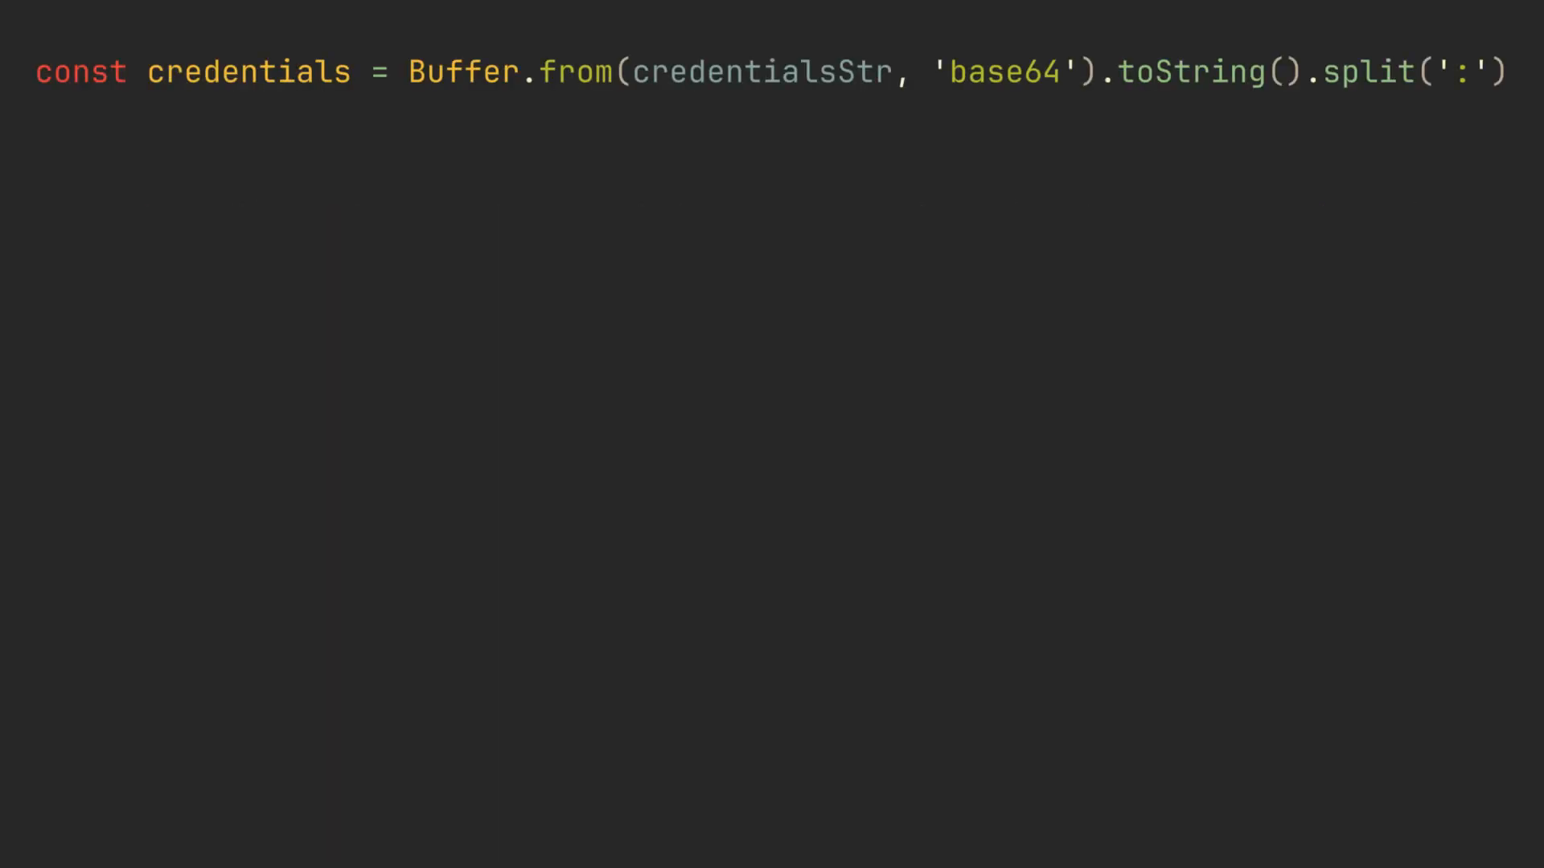
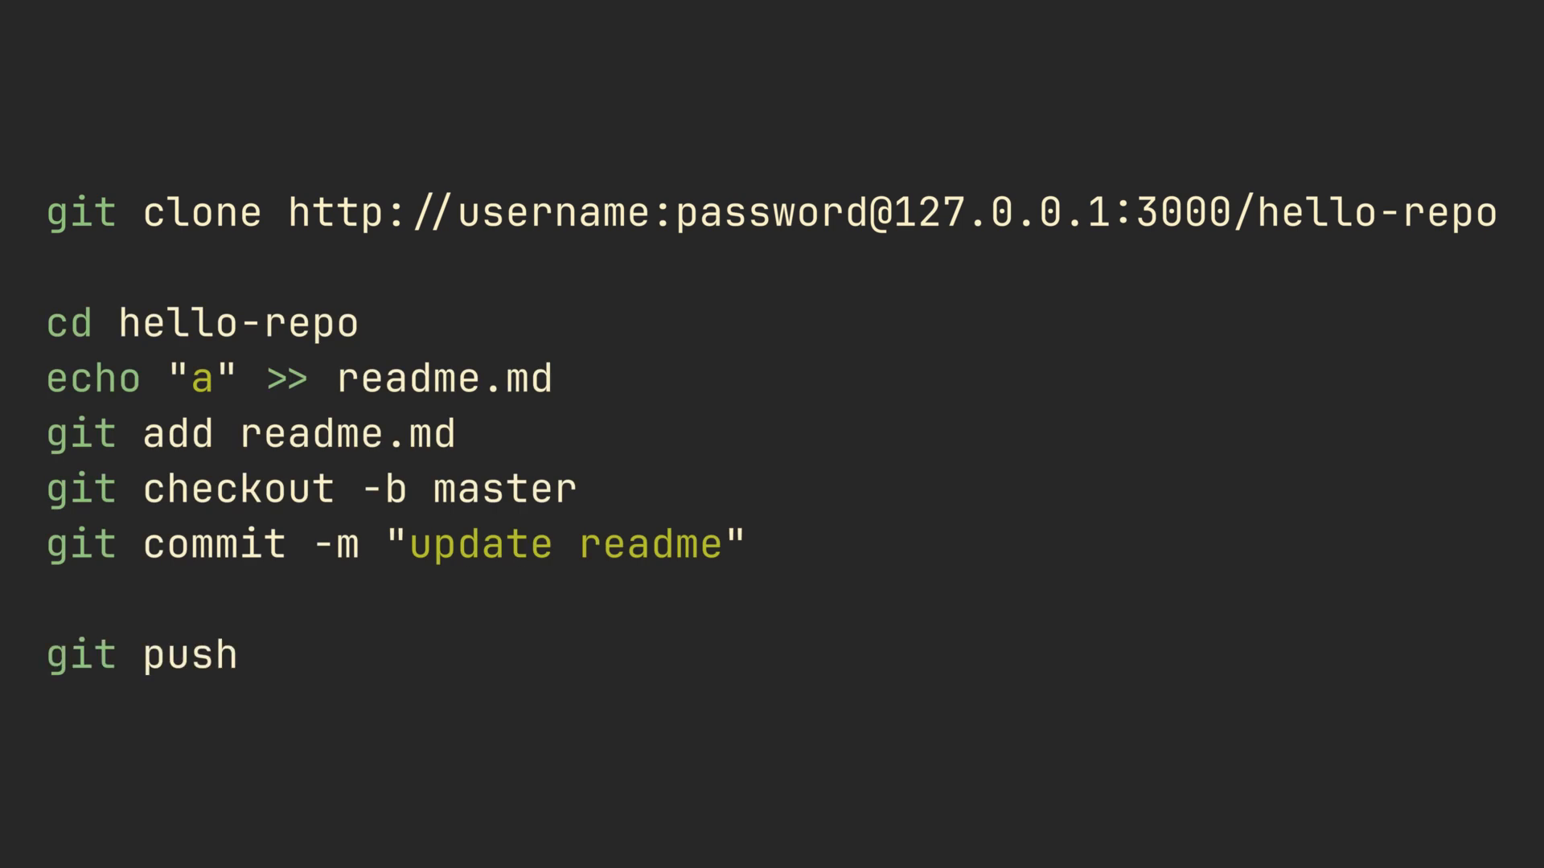